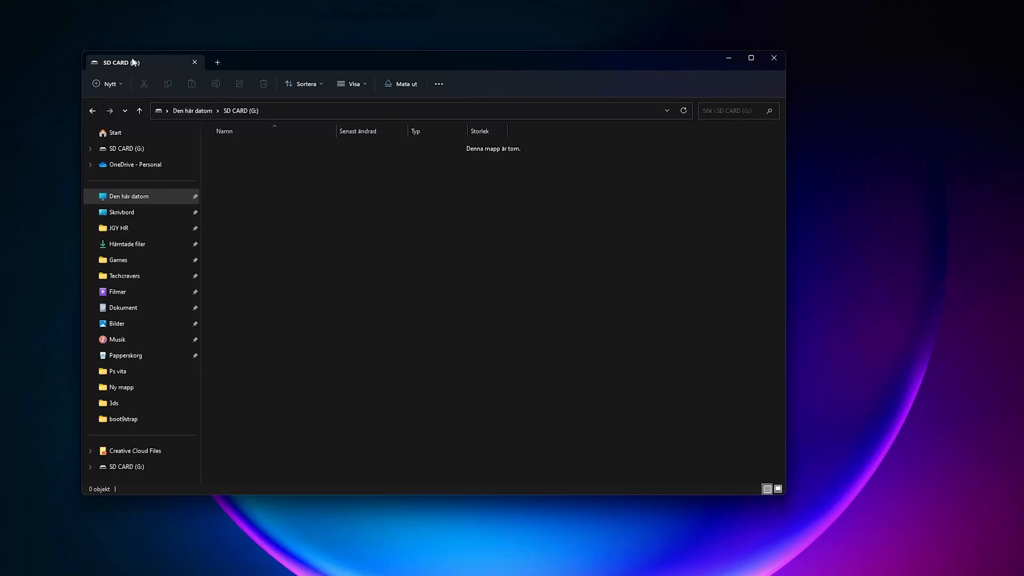
{"action": "mouse_move", "coordinate": [284, 262]}
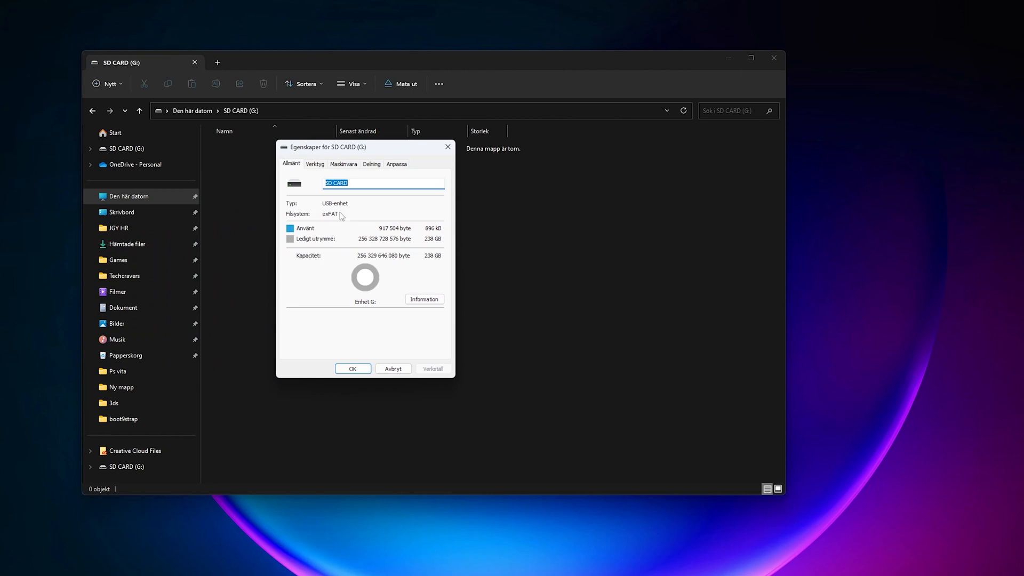
{"action": "mouse_move", "coordinate": [406, 243]}
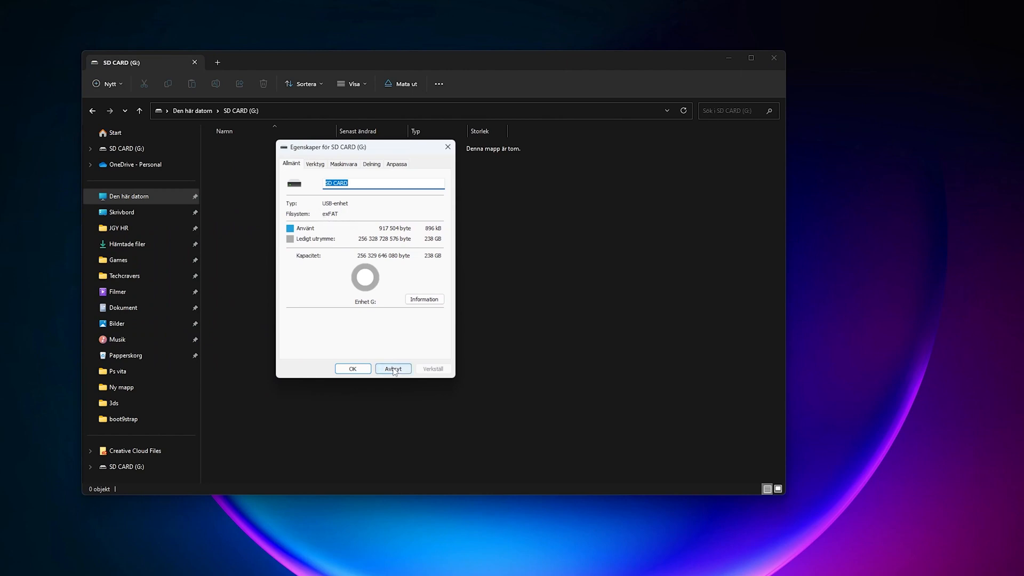
- Quick-format drive G: as FAT32 with label NEW 3DS XL and confirm erasing it
{"action": "left_click", "coordinate": [392, 368]}
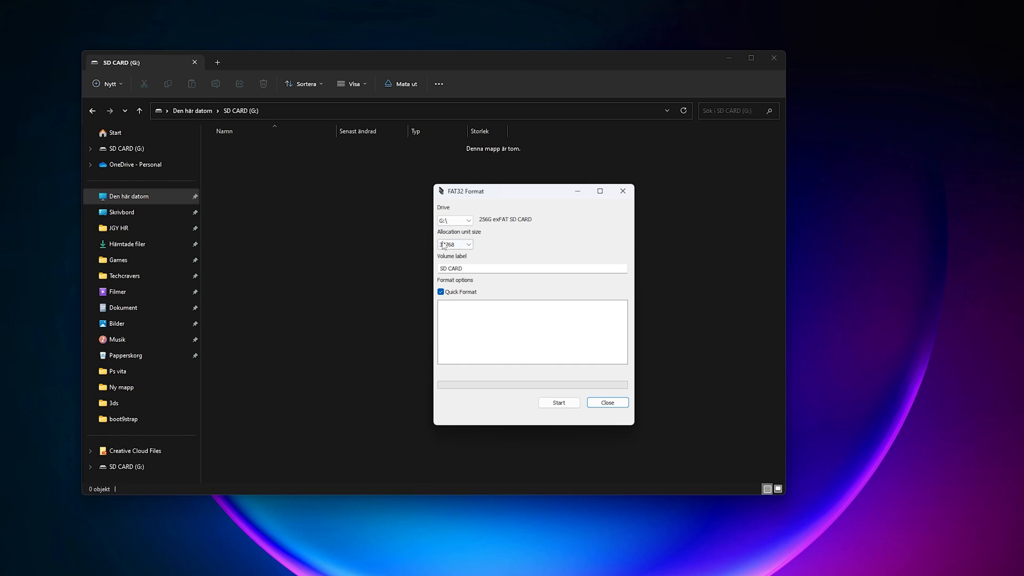
{"action": "type", "text": "N"}
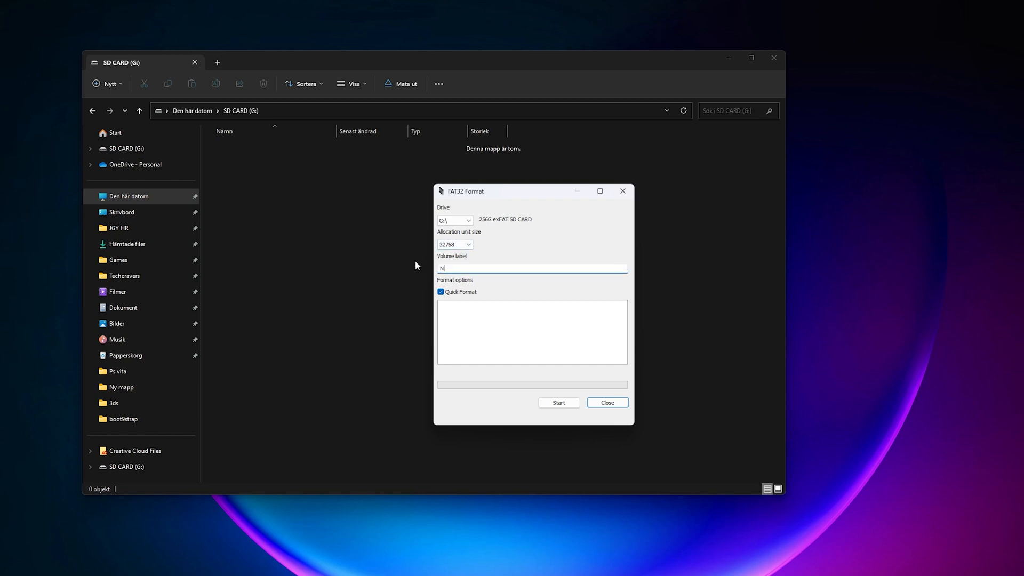
{"action": "type", "text": "EW 3DS"}
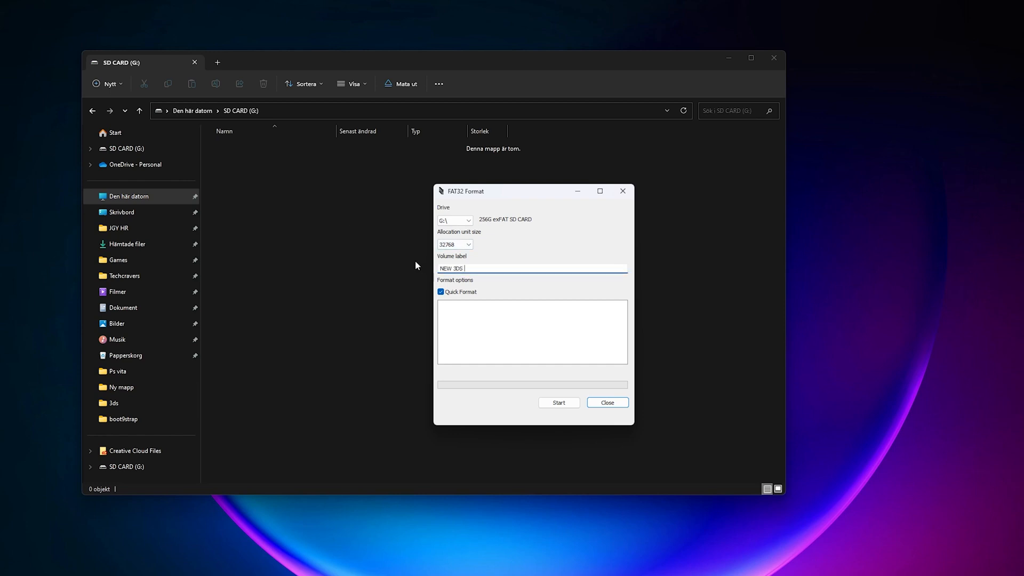
{"action": "type", "text": "XL"}
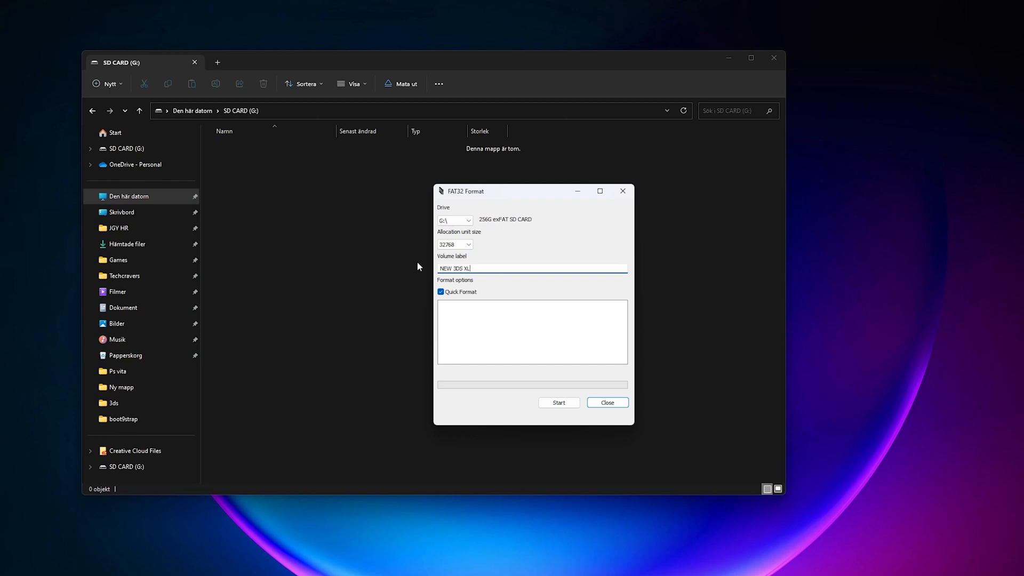
{"action": "left_click", "coordinate": [558, 402]}
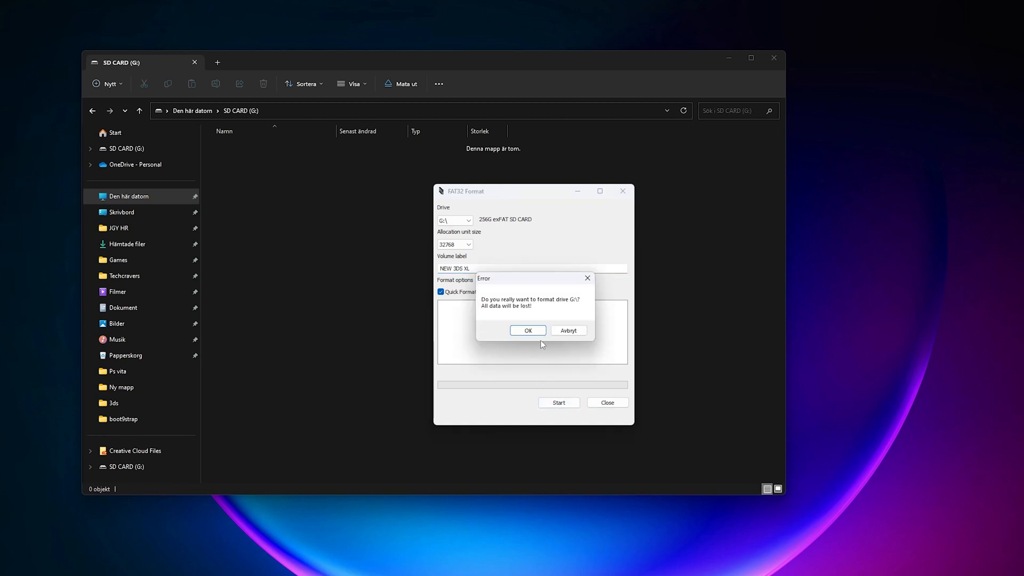
{"action": "left_click", "coordinate": [527, 329]}
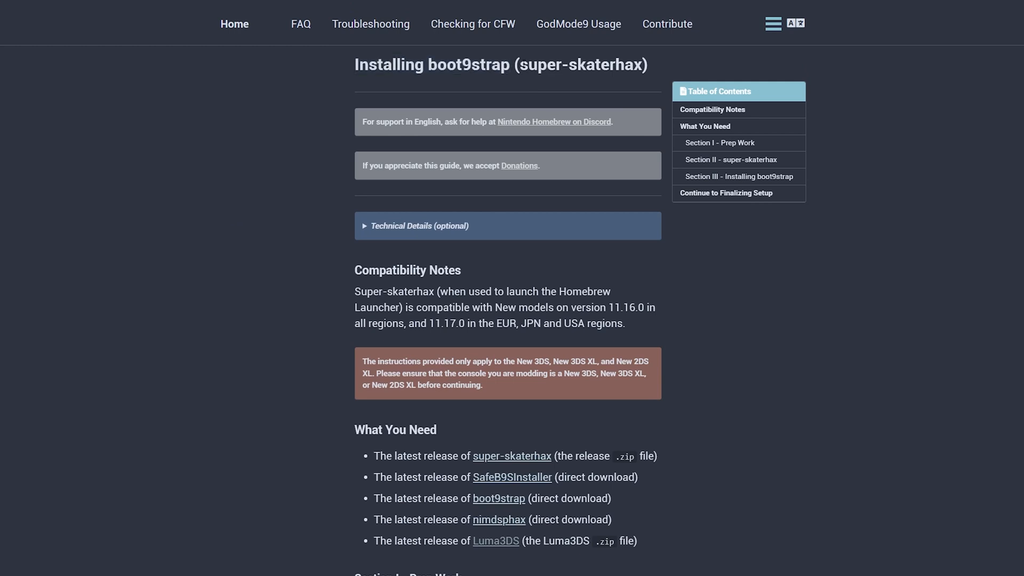
- Scroll the 3DS Hacks Guide to What You Need and follow the super-skaterhax release link
{"action": "double_click", "coordinate": [579, 64]}
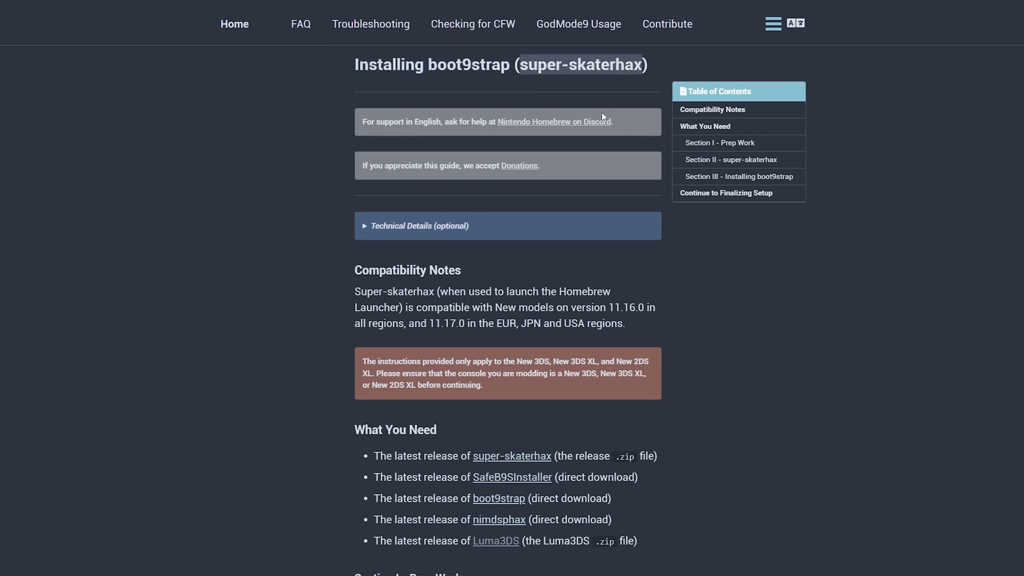
{"action": "scroll", "scroll_direction": "down", "scroll_amount": 3}
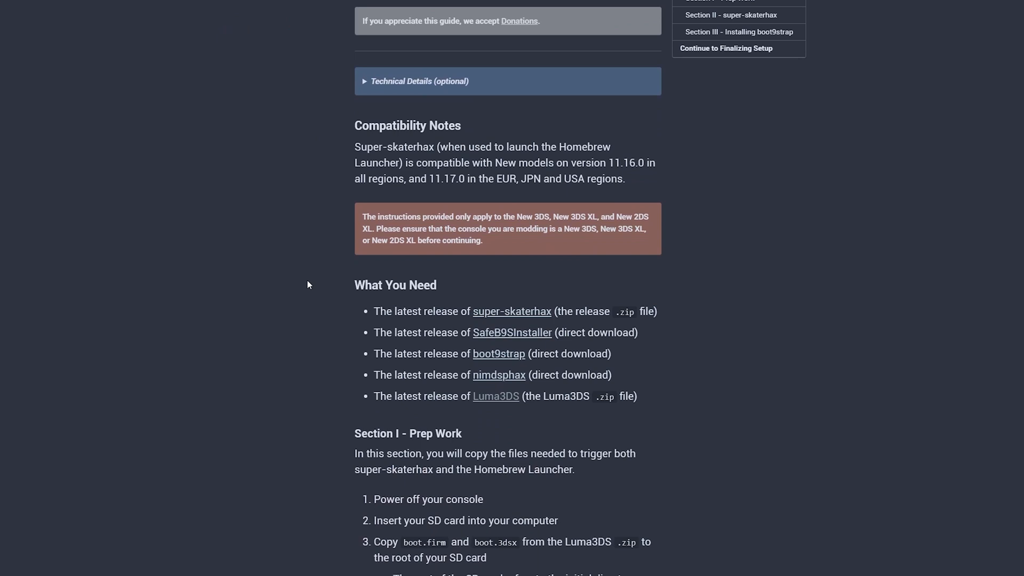
{"action": "scroll", "scroll_direction": "down", "scroll_amount": 3}
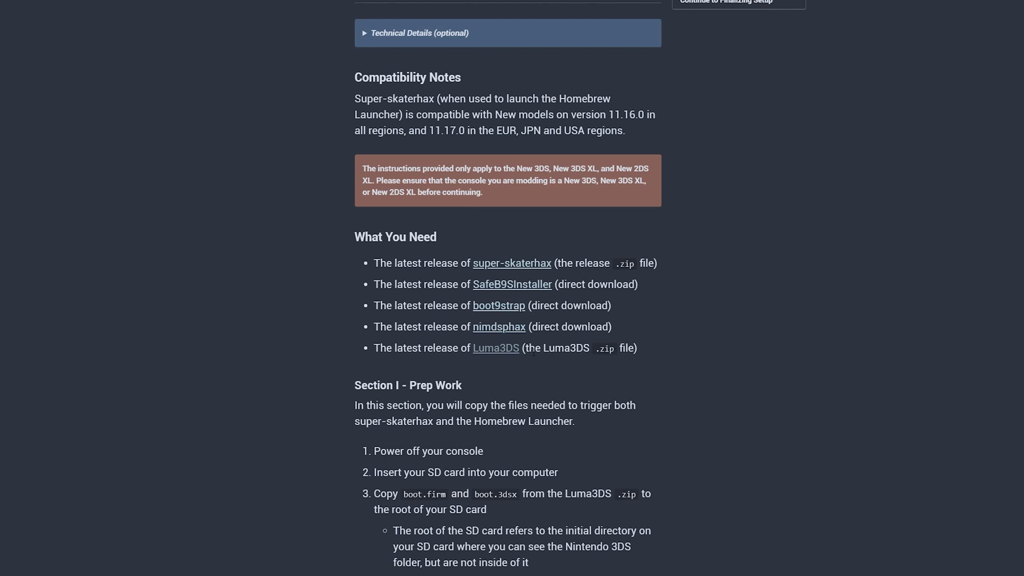
{"action": "mouse_move", "coordinate": [547, 276]}
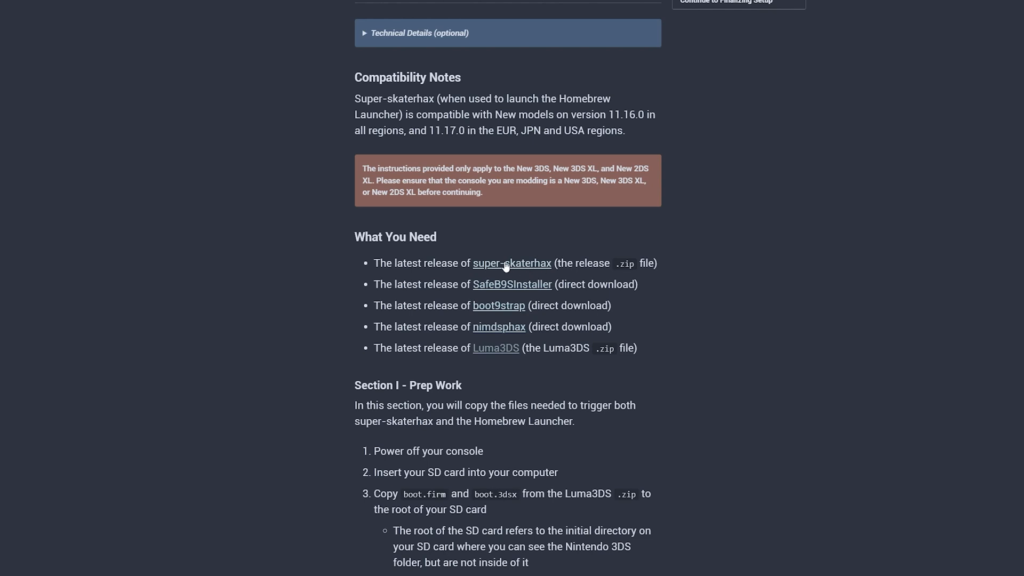
{"action": "left_click", "coordinate": [512, 263]}
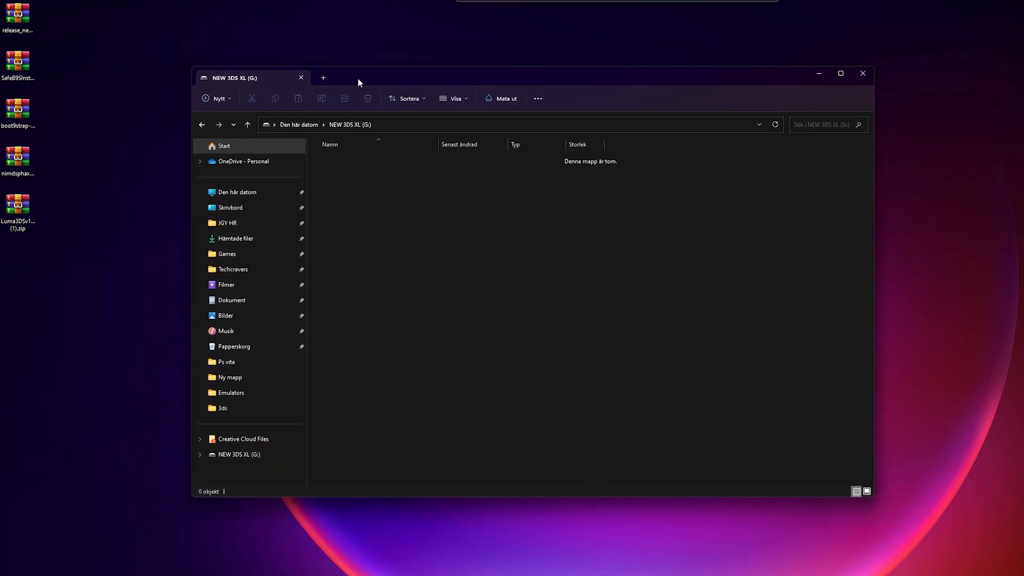
{"action": "mouse_move", "coordinate": [65, 68]}
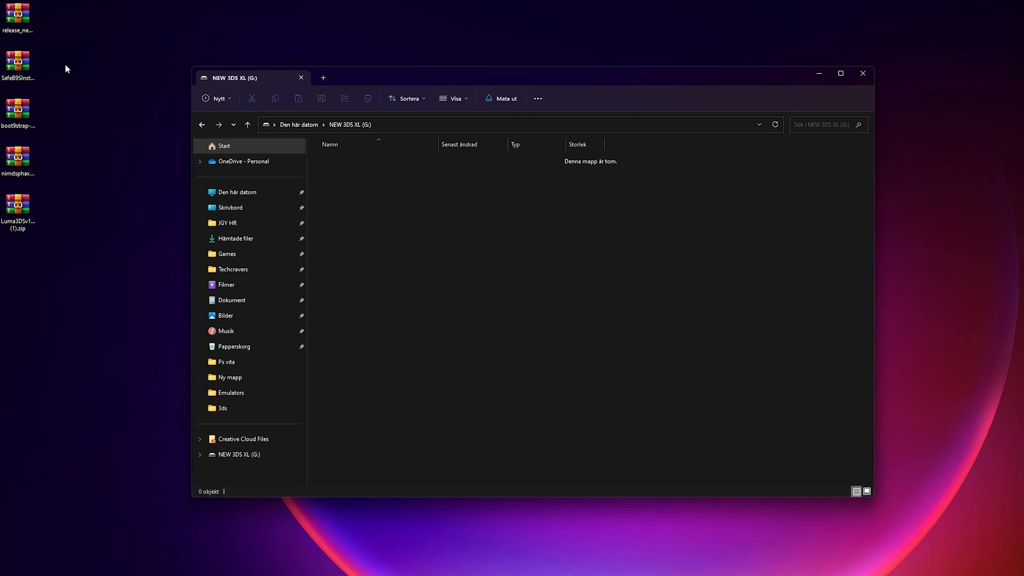
{"action": "mouse_move", "coordinate": [64, 6]}
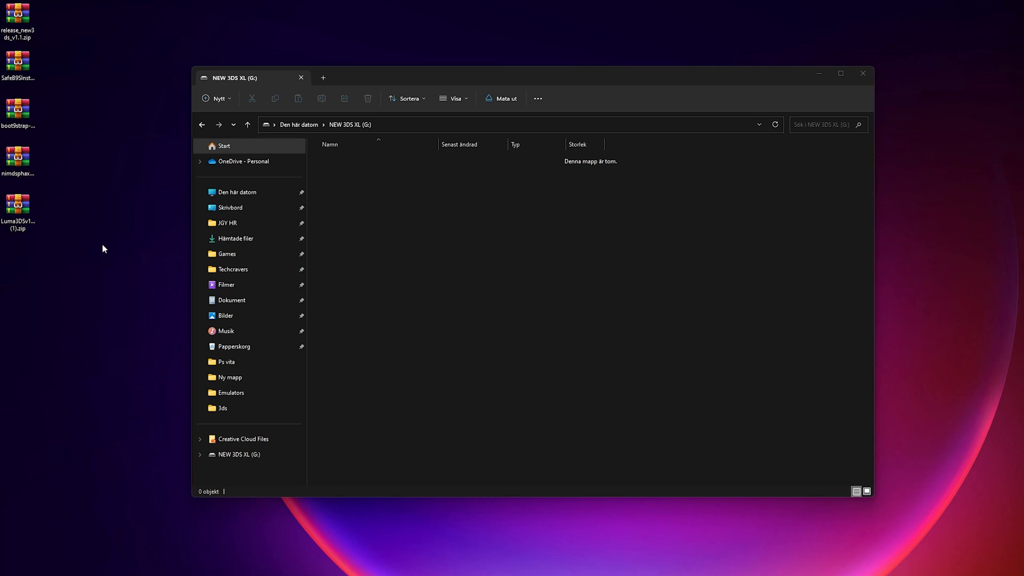
- Copy boot.firm and boot.3dsx from the Luma3DS zip onto the G: drive root
{"action": "double_click", "coordinate": [18, 203]}
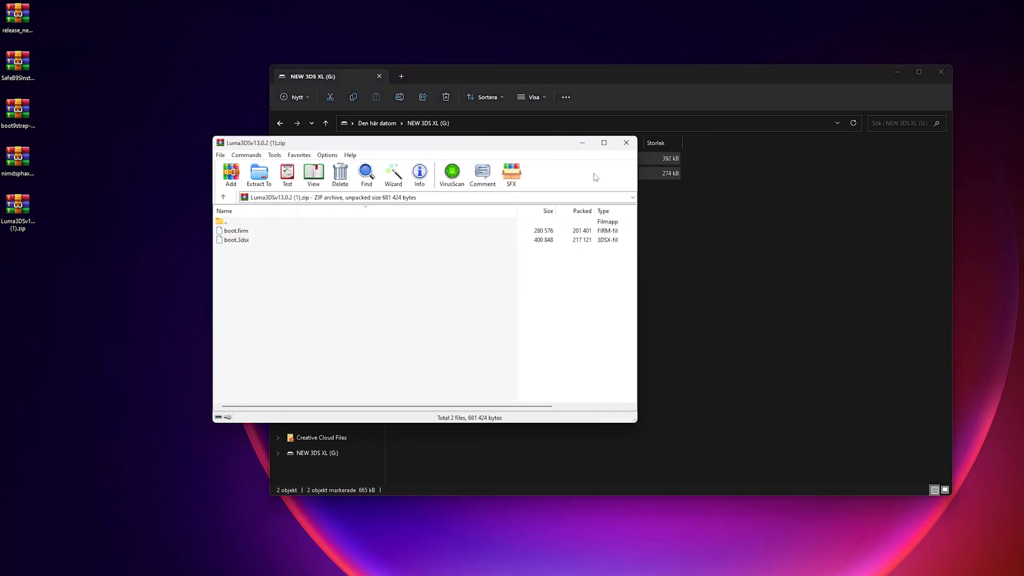
{"action": "left_click", "coordinate": [625, 142]}
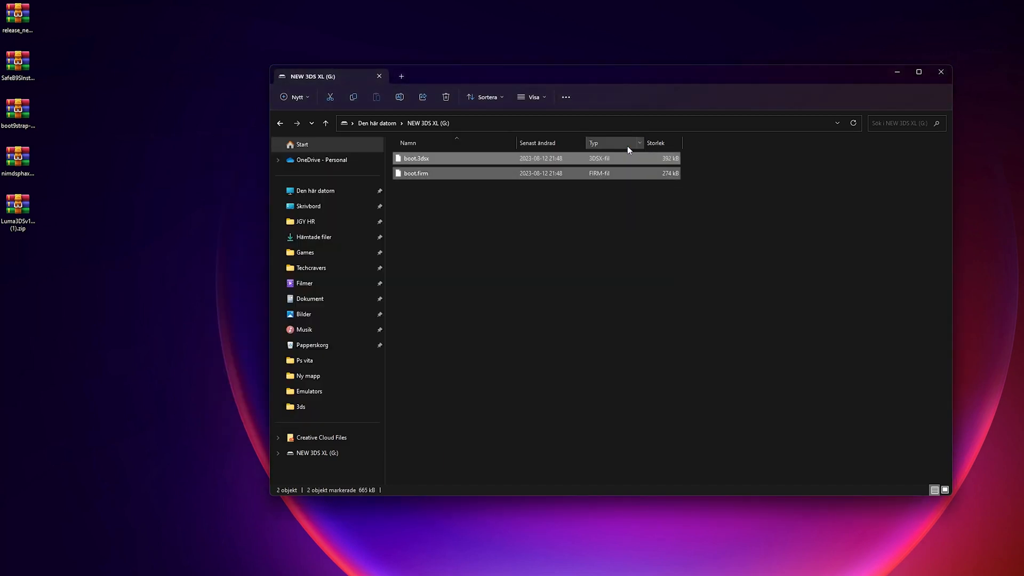
{"action": "mouse_move", "coordinate": [620, 153]}
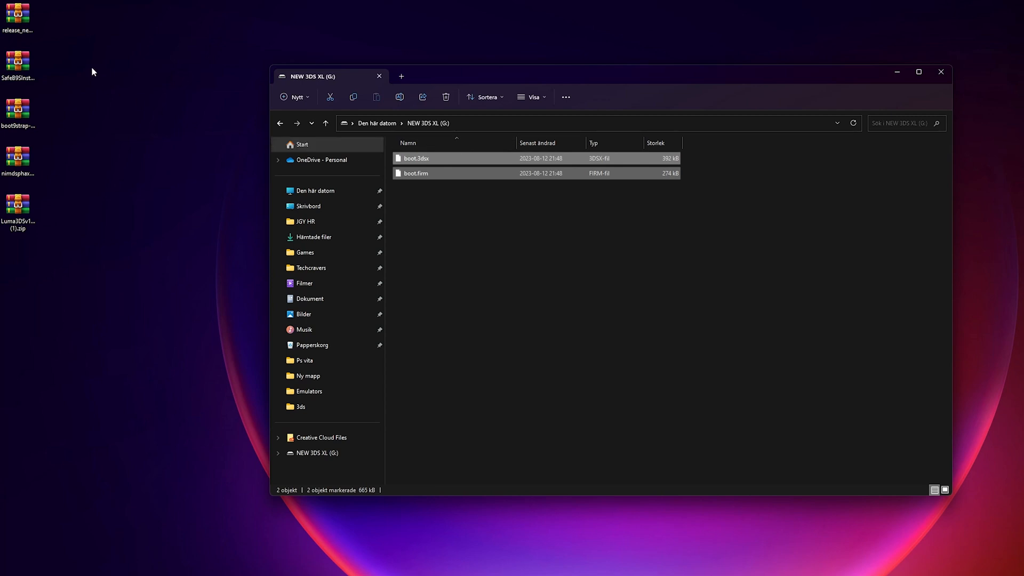
{"action": "double_click", "coordinate": [17, 14]}
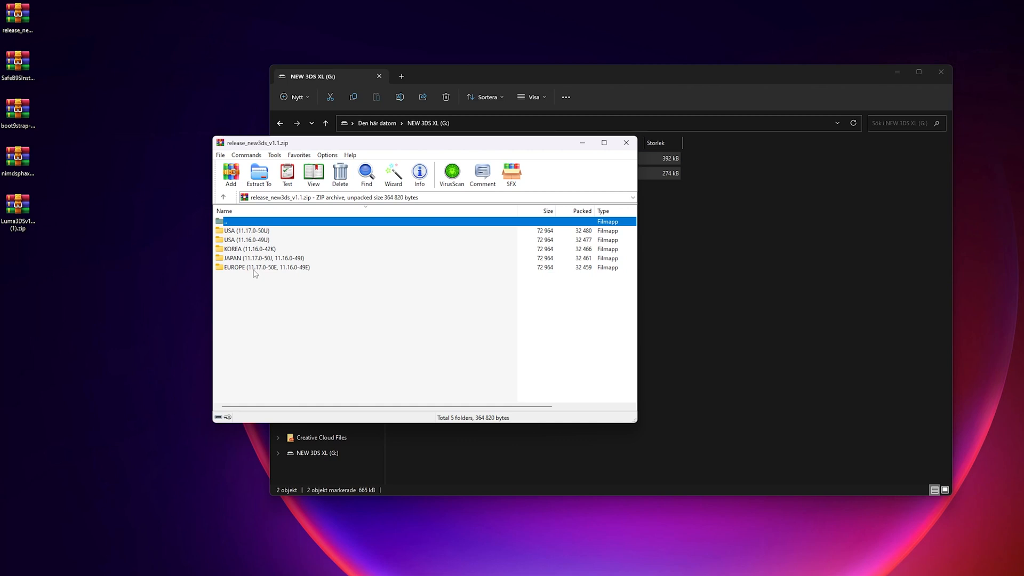
{"action": "mouse_move", "coordinate": [251, 273]}
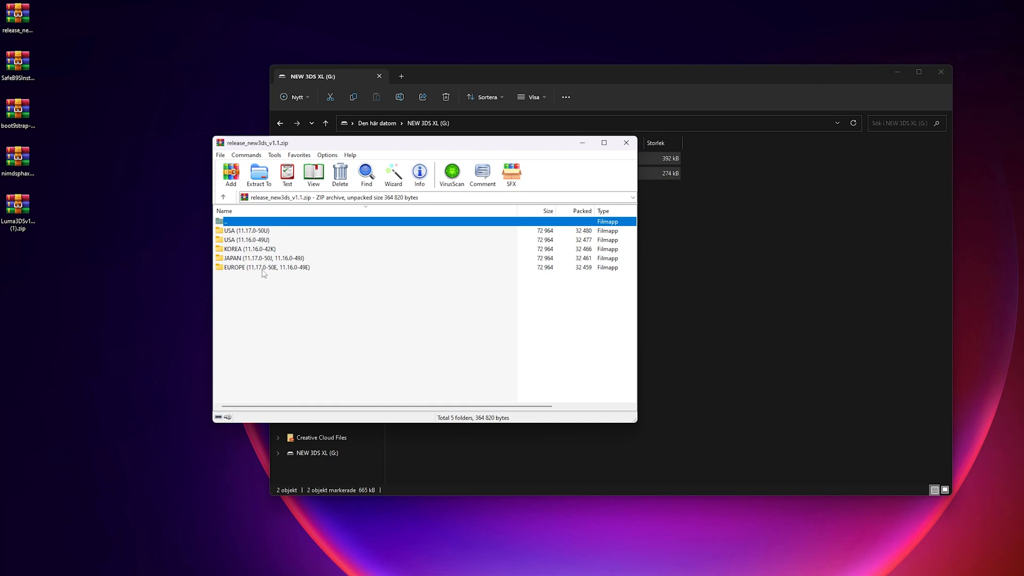
- Enter the EUROPE folder of release_new3ds_v1.1.zip to copy arm11code.bin and the browserhax payload
{"action": "double_click", "coordinate": [267, 267]}
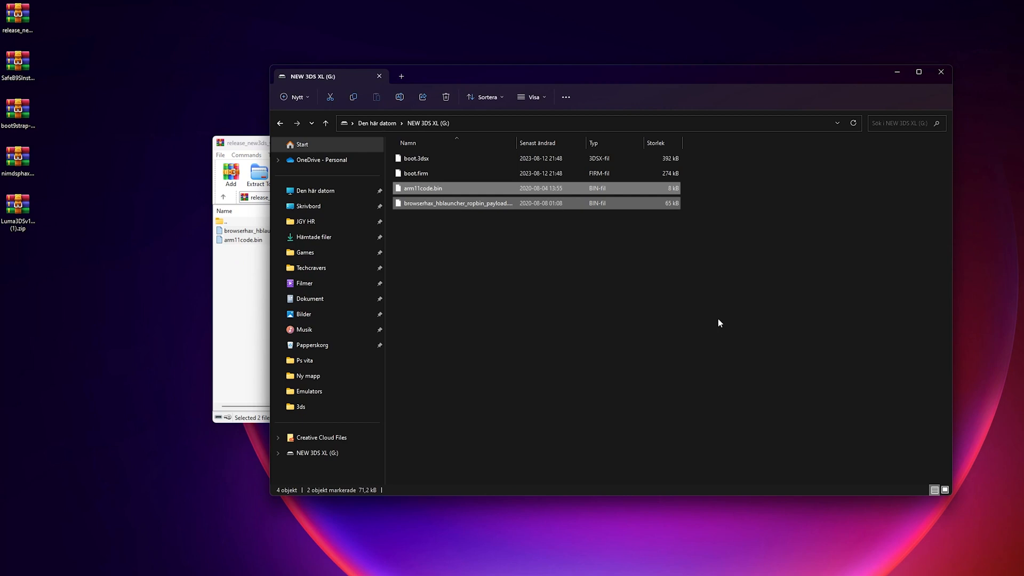
{"action": "mouse_move", "coordinate": [544, 308]}
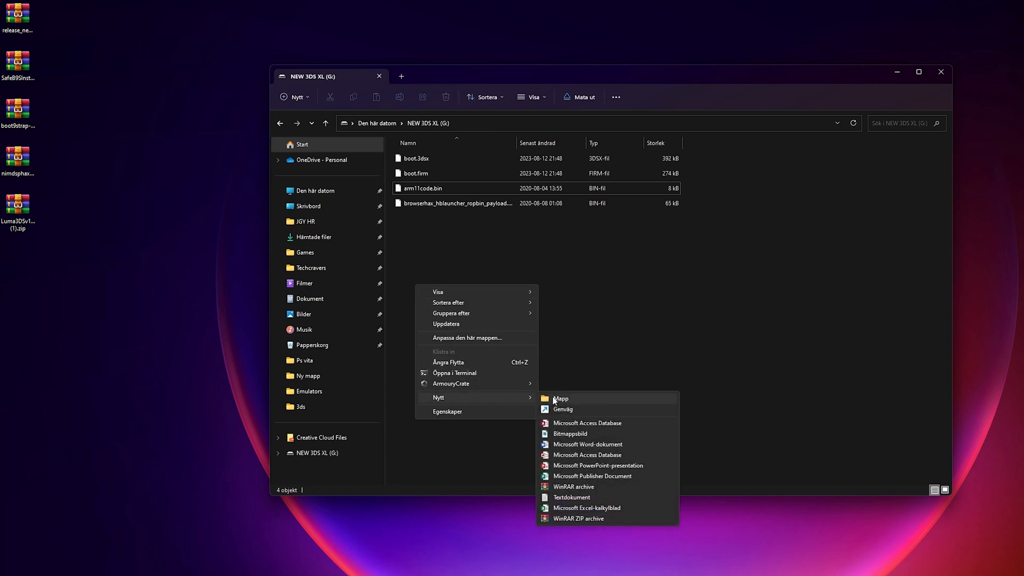
- Create a boot9strap folder on the card and copy both boot9strap-1.4.zip files into it
{"action": "left_click", "coordinate": [561, 399]}
{"action": "type", "text": "boot9strap"}
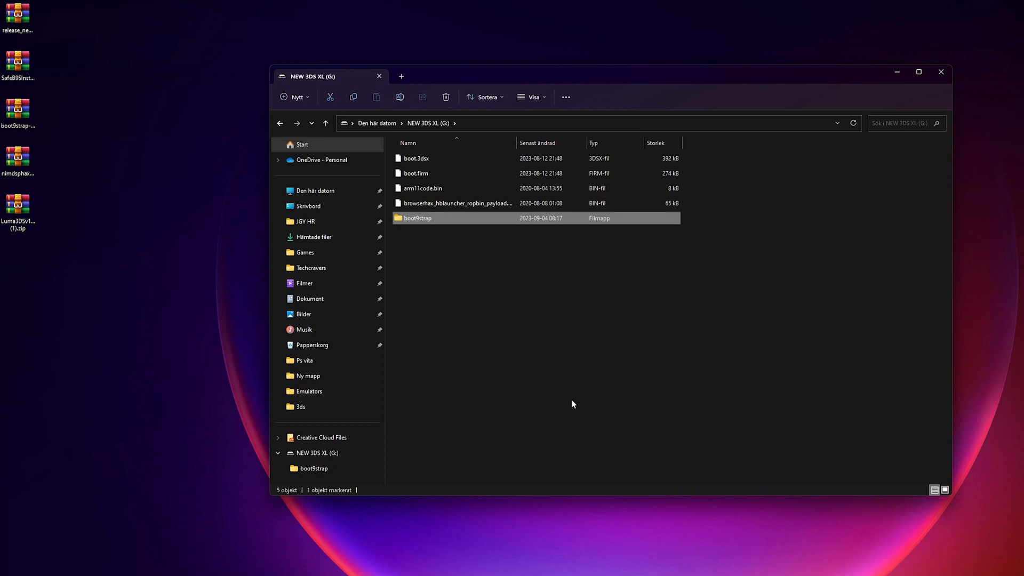
{"action": "mouse_move", "coordinate": [424, 268]}
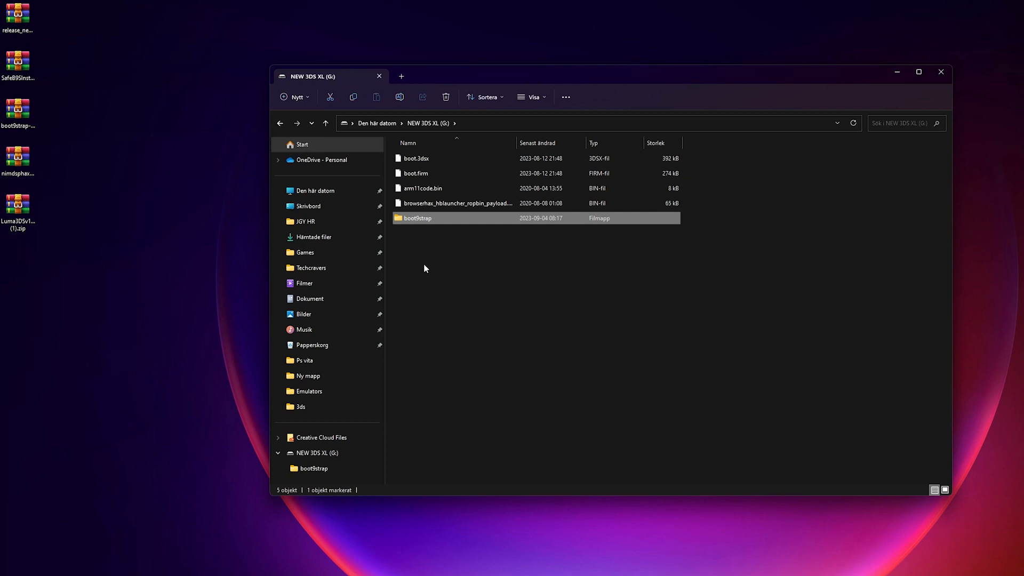
{"action": "double_click", "coordinate": [416, 217]}
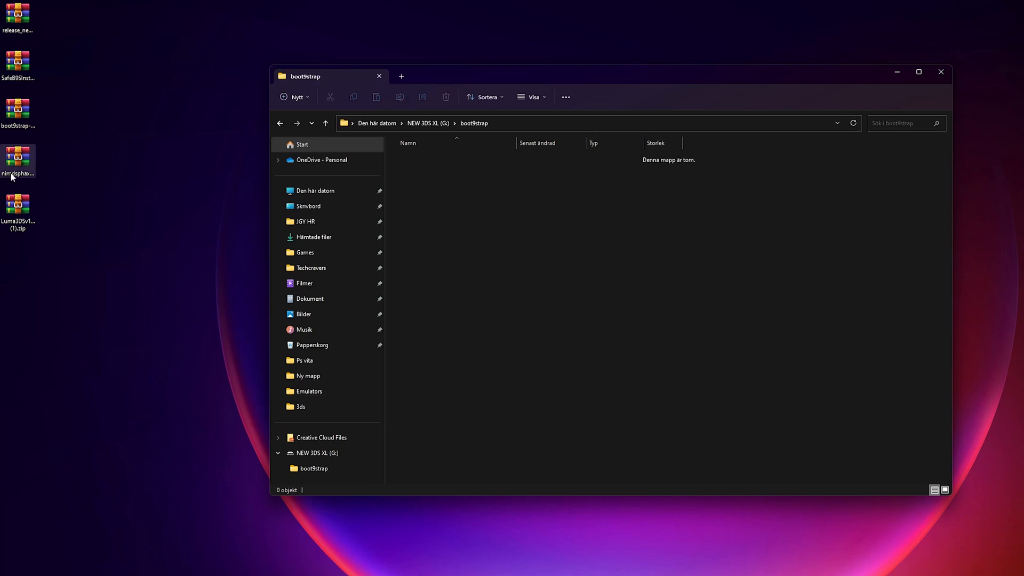
{"action": "double_click", "coordinate": [17, 111]}
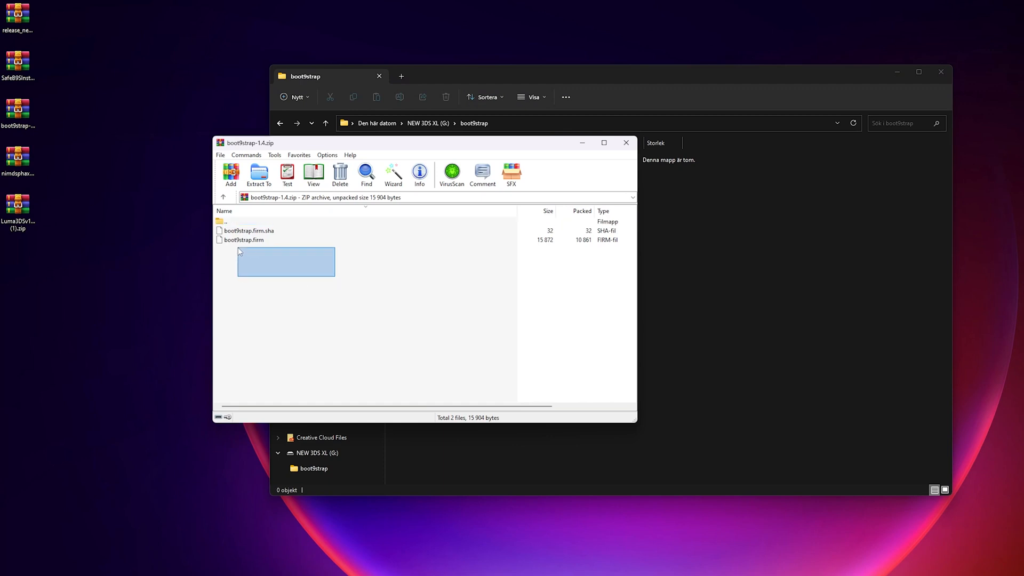
{"action": "left_click", "coordinate": [245, 239]}
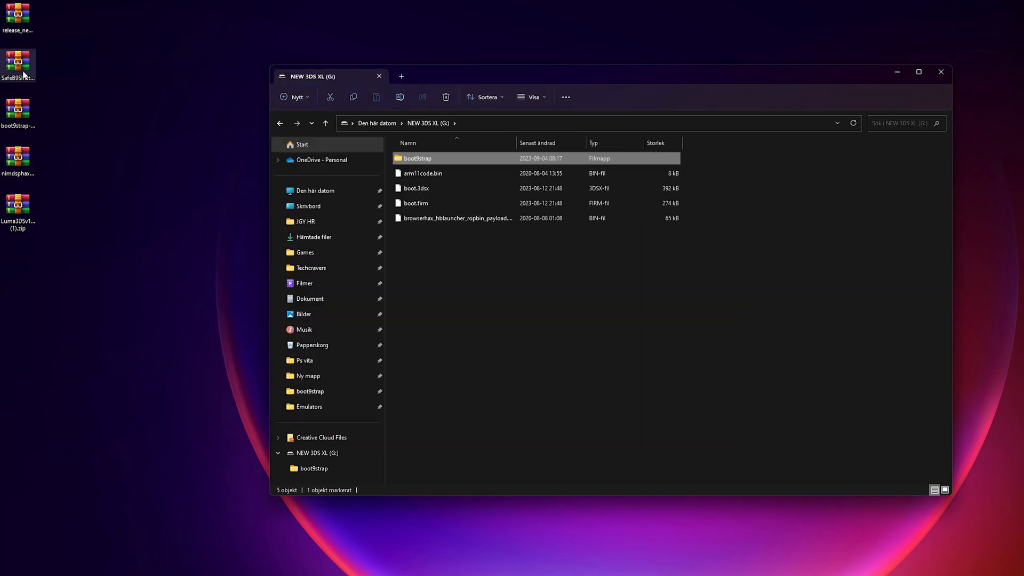
- Copy SafeB9SInstaller.bin to the card root, then create a 3ds folder and open it
{"action": "double_click", "coordinate": [18, 61]}
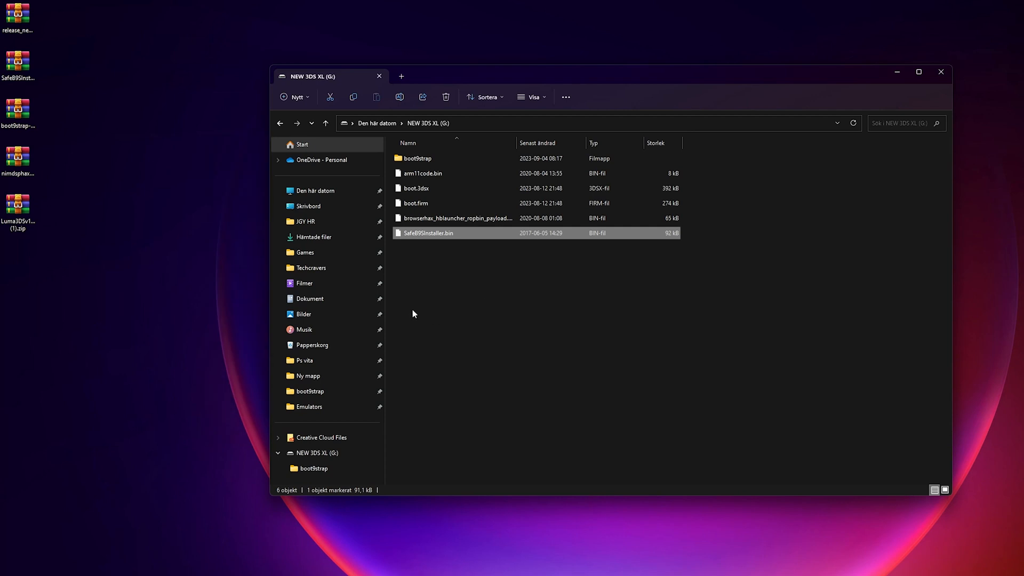
{"action": "right_click", "coordinate": [413, 313]}
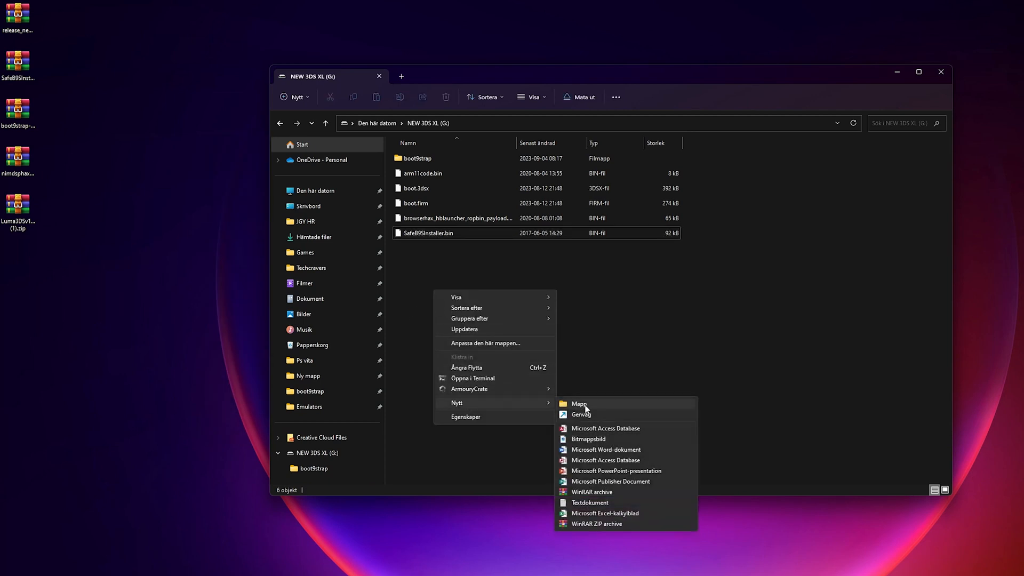
{"action": "left_click", "coordinate": [579, 403]}
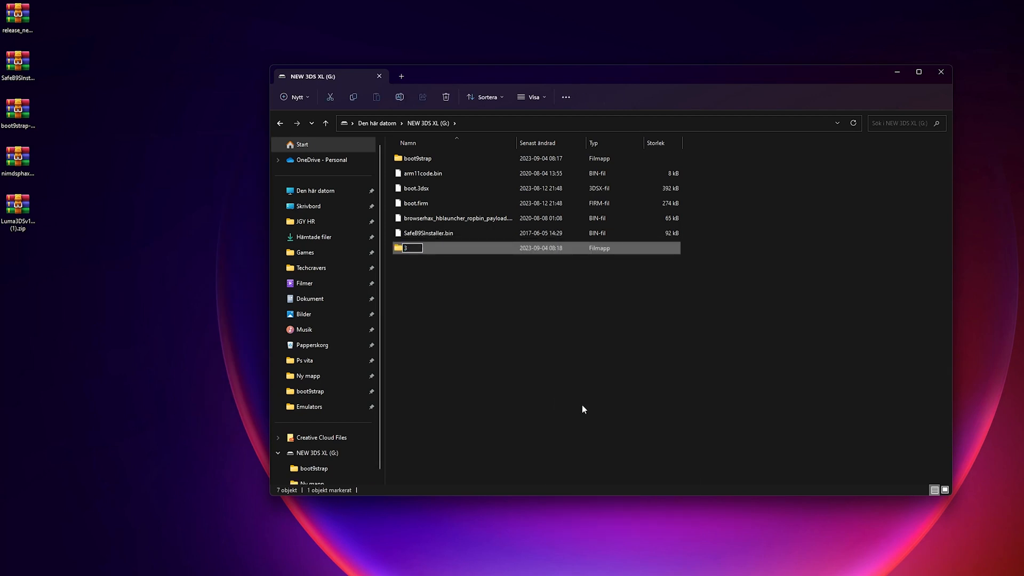
{"action": "type", "text": "ds"}
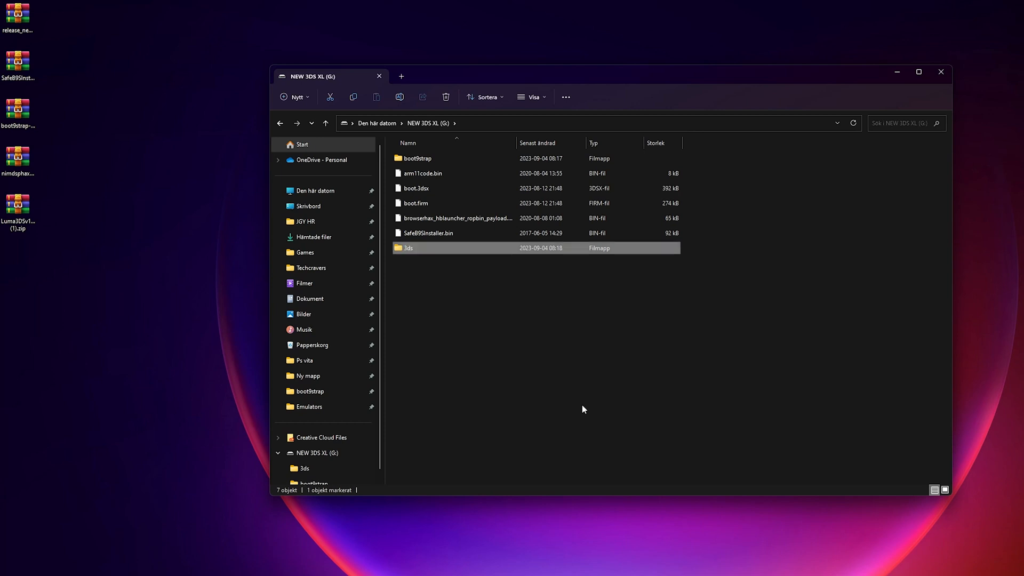
{"action": "mouse_move", "coordinate": [527, 327]}
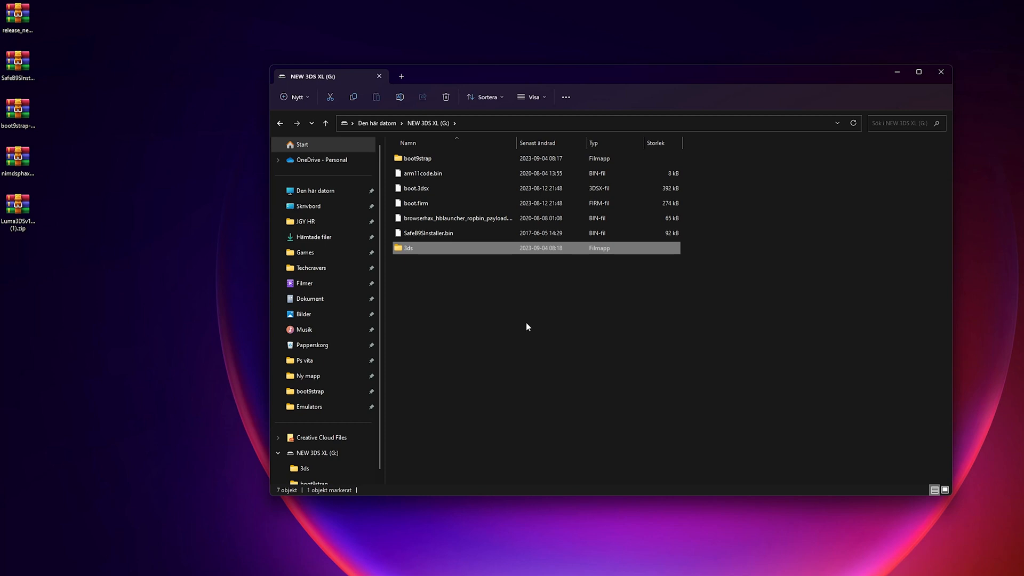
{"action": "double_click", "coordinate": [408, 248]}
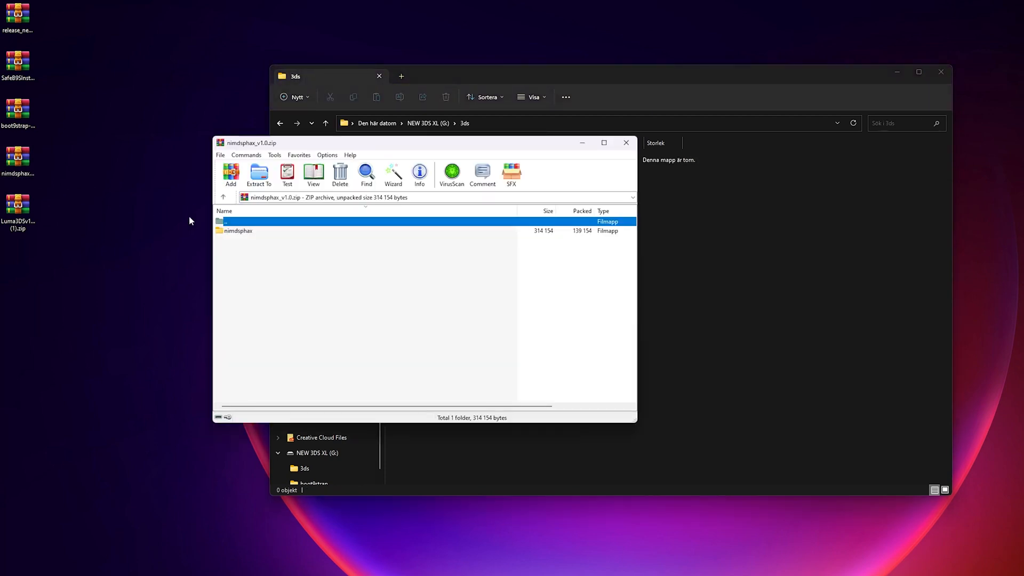
{"action": "mouse_move", "coordinate": [243, 236]}
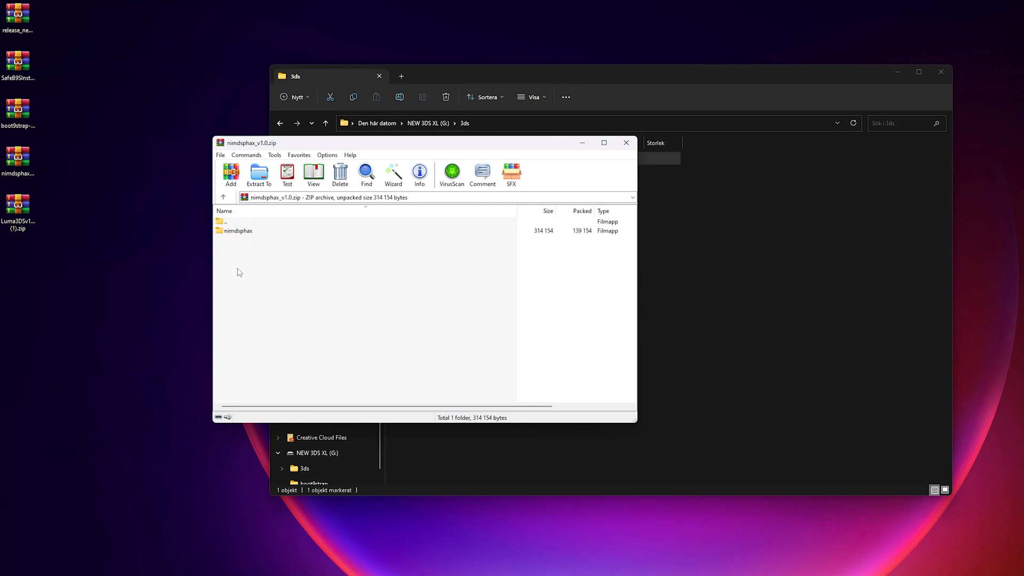
{"action": "mouse_move", "coordinate": [626, 143]}
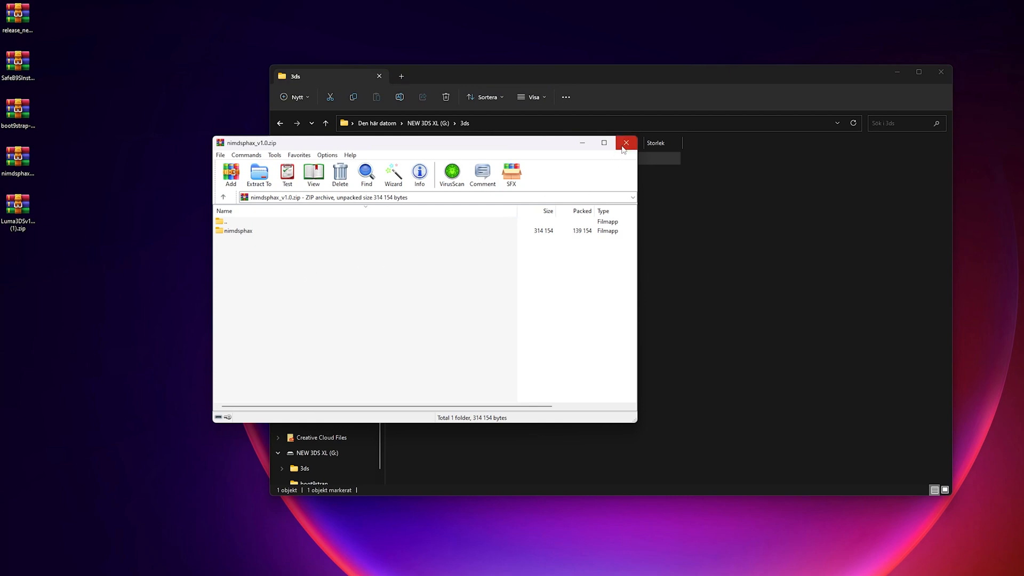
- Close the nimdsphax_v1.0.zip archive and go back up to the NEW 3DS XL root
{"action": "left_click", "coordinate": [626, 143]}
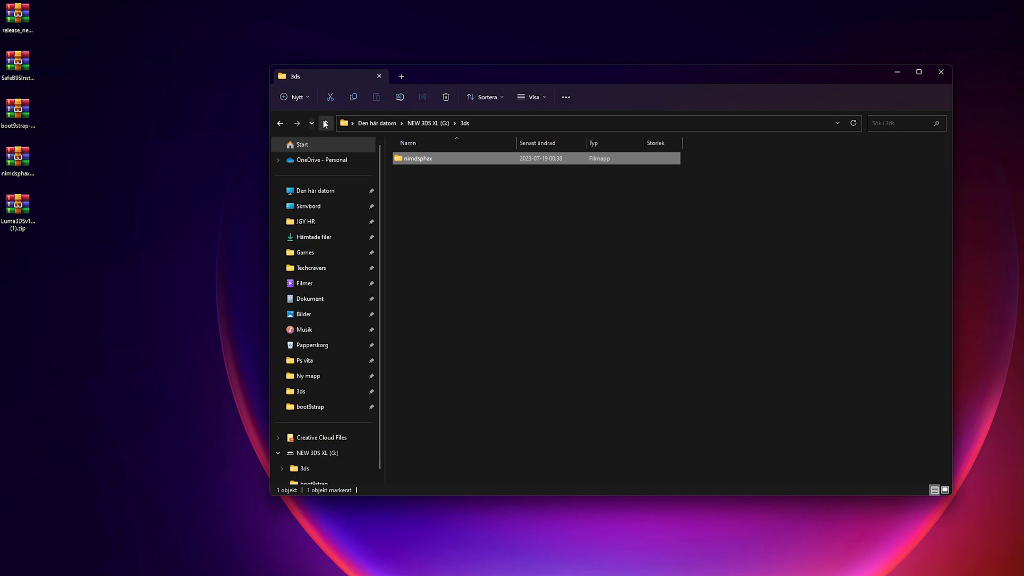
{"action": "left_click", "coordinate": [325, 124]}
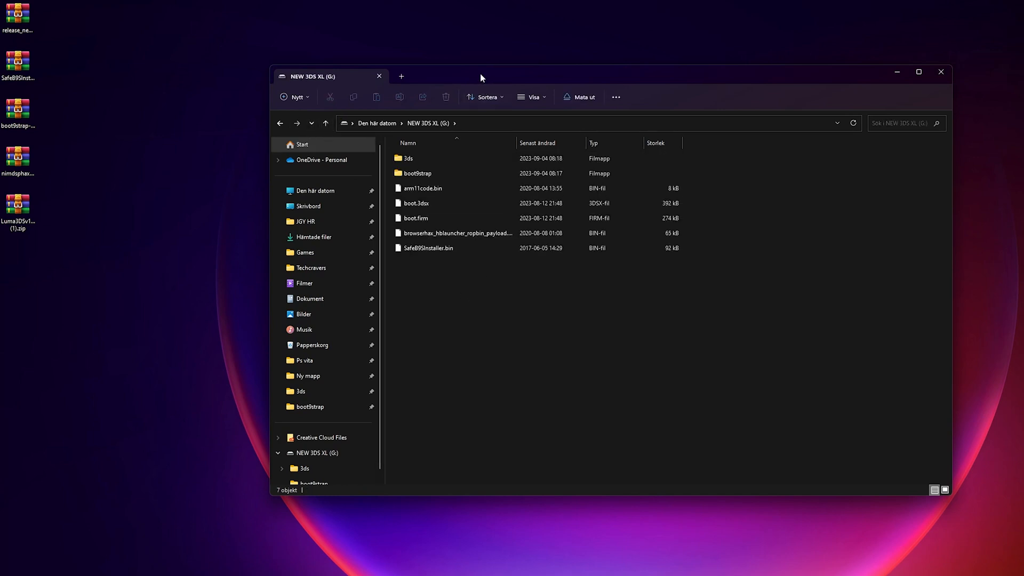